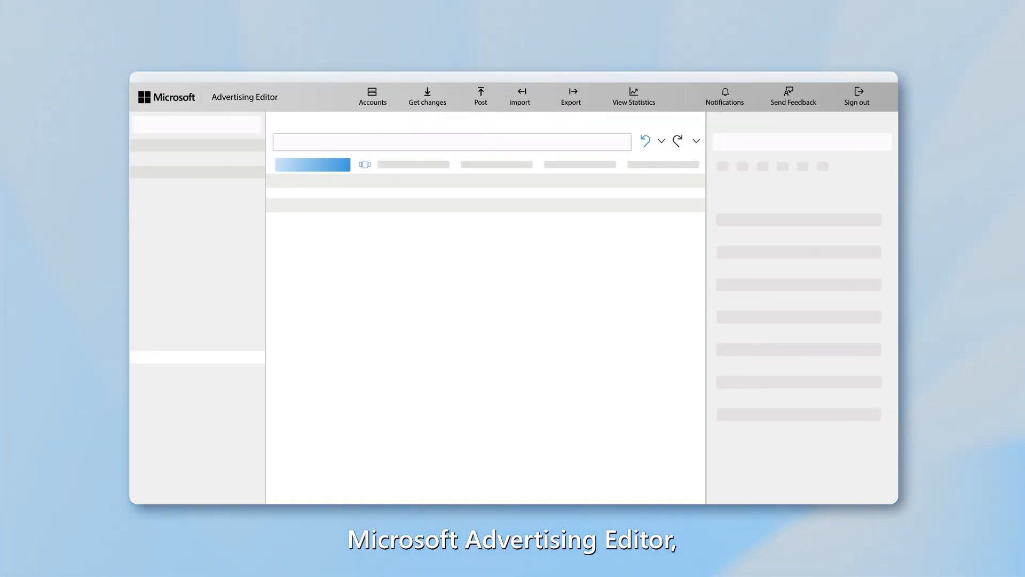
Step: Show the Get changes download options: Basic (faster), More data (slower), Get full account
left_click(426, 96)
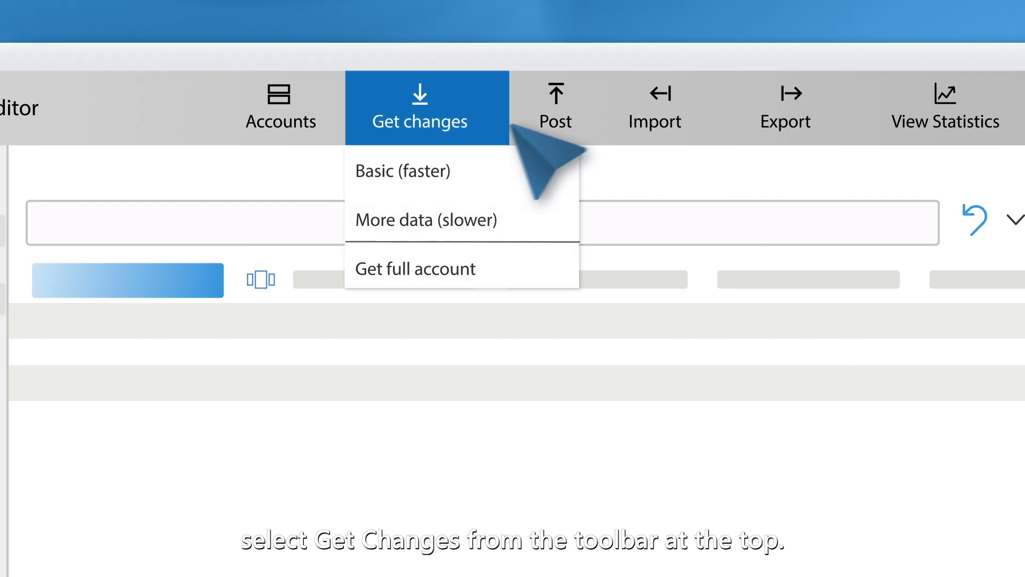
left_click(655, 107)
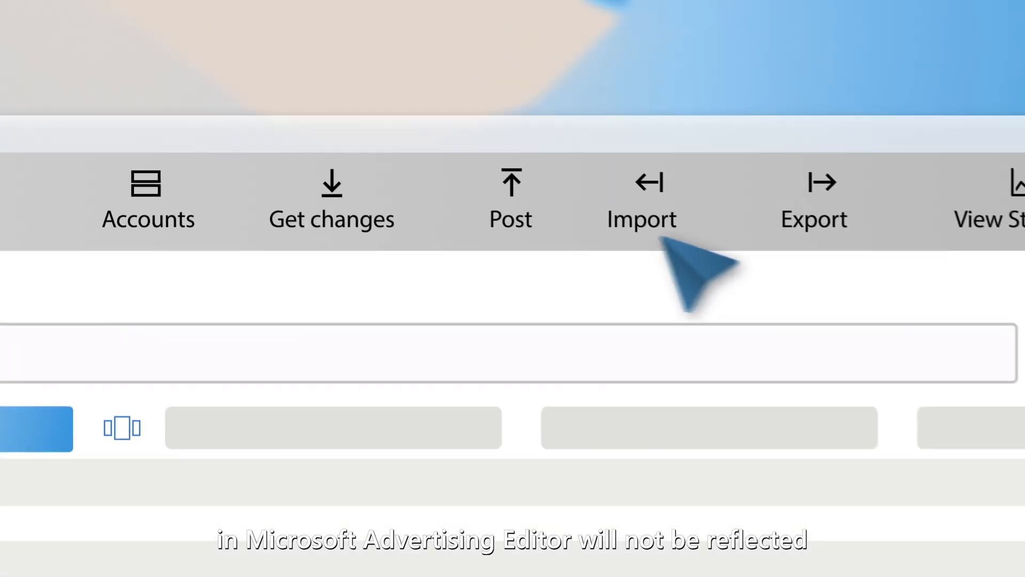
Step: Dismiss the Get changes menu and highlight the Post button on the toolbar
left_click(515, 201)
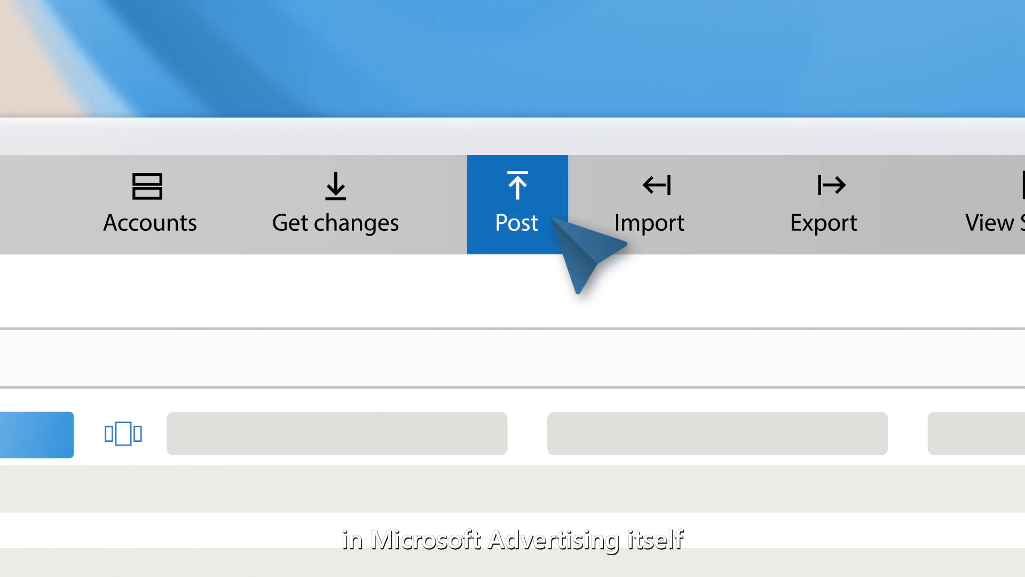